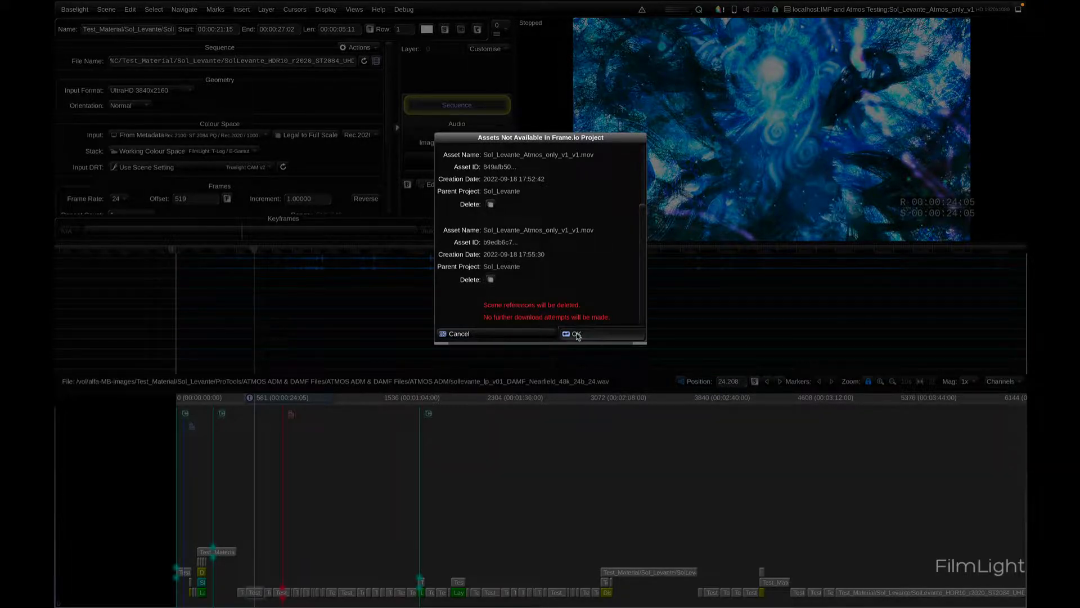
# Confirm deleting the scene references to the two Sol_Levante_Atmos_only_v1.mov assets unavailable in Frame.io
pyautogui.click(574, 334)
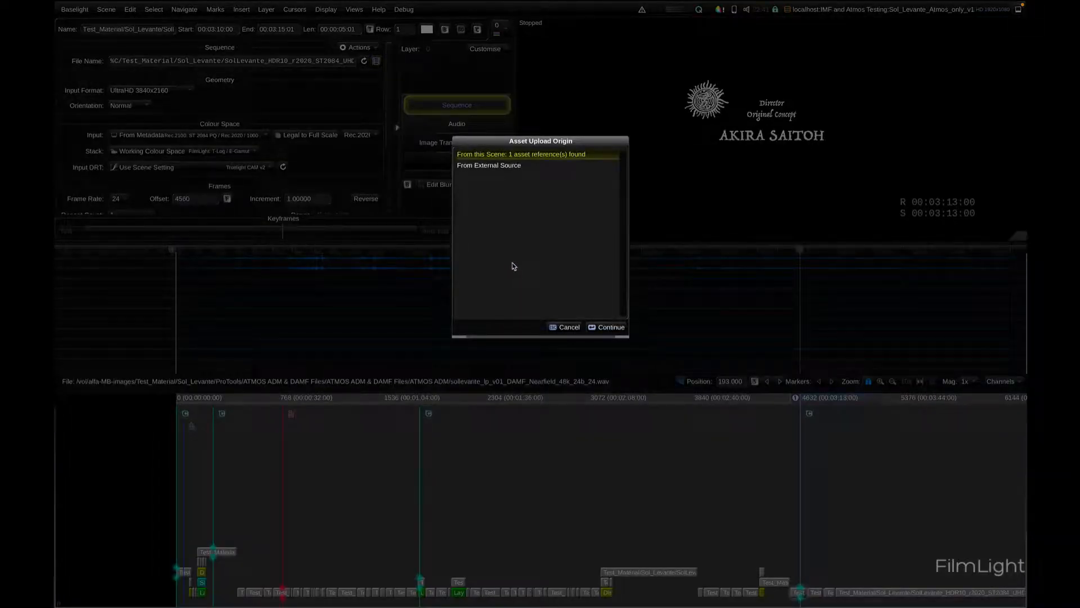